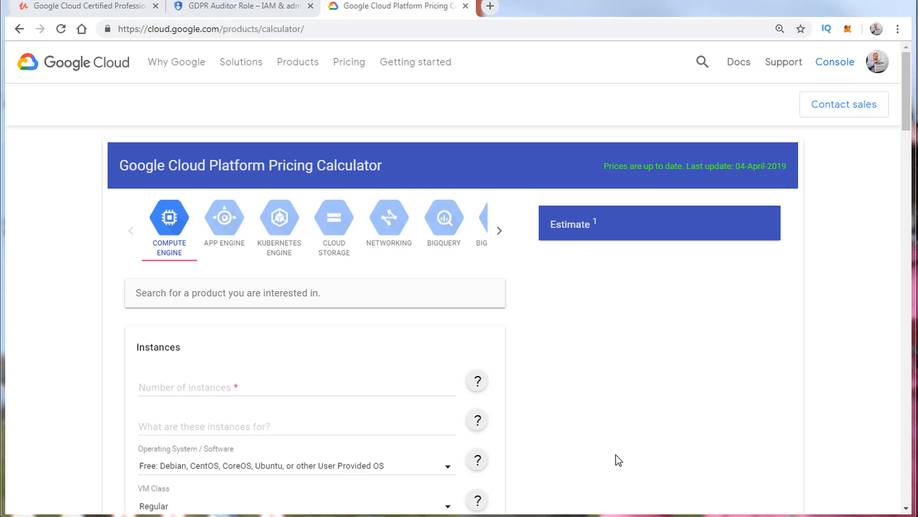
mouse_move(620, 432)
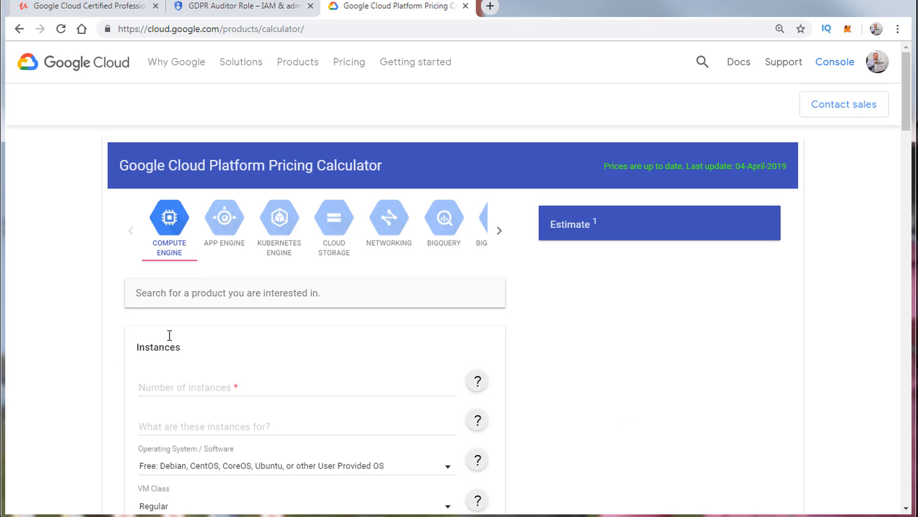
Bring up the App Engine pricing form from the product carousel.
scroll("down", 3)
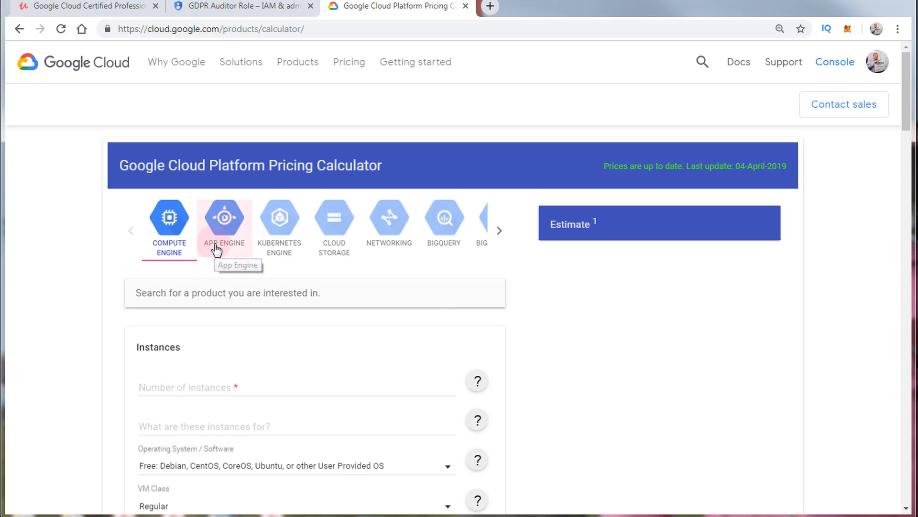
left_click(224, 226)
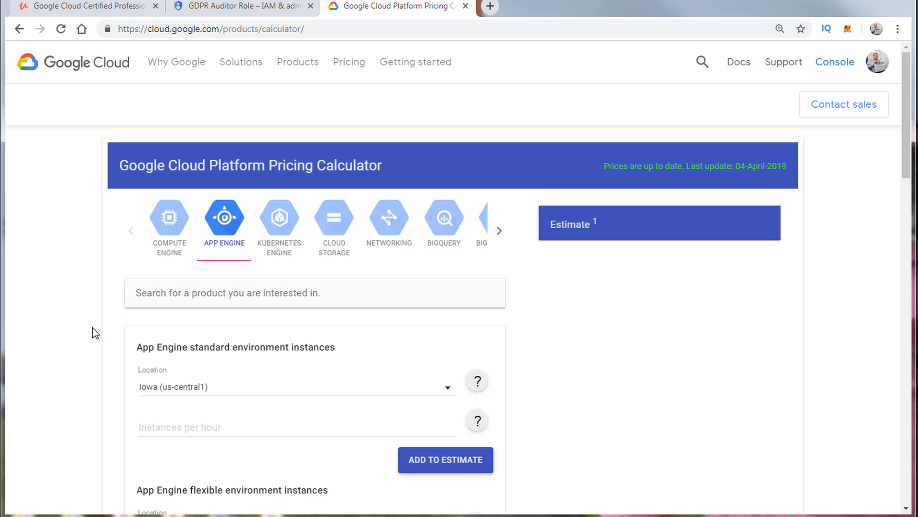
mouse_move(411, 275)
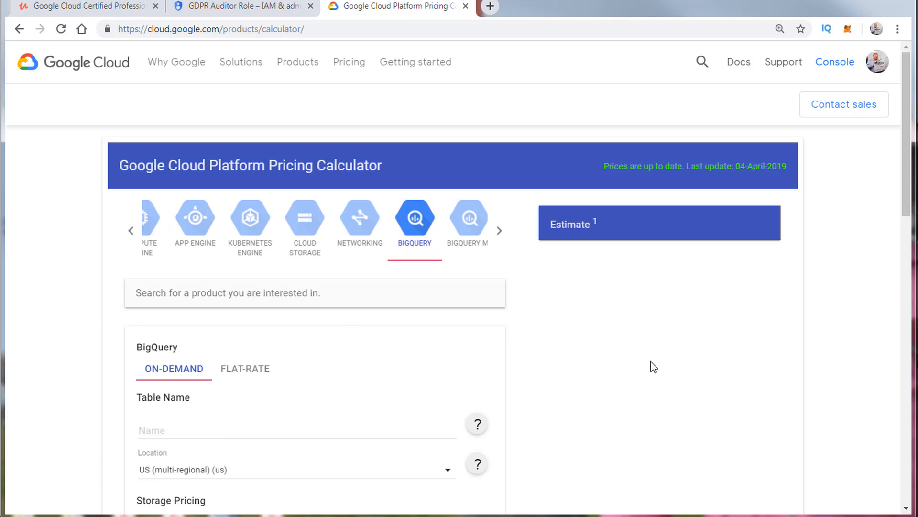
scroll("down", 3)
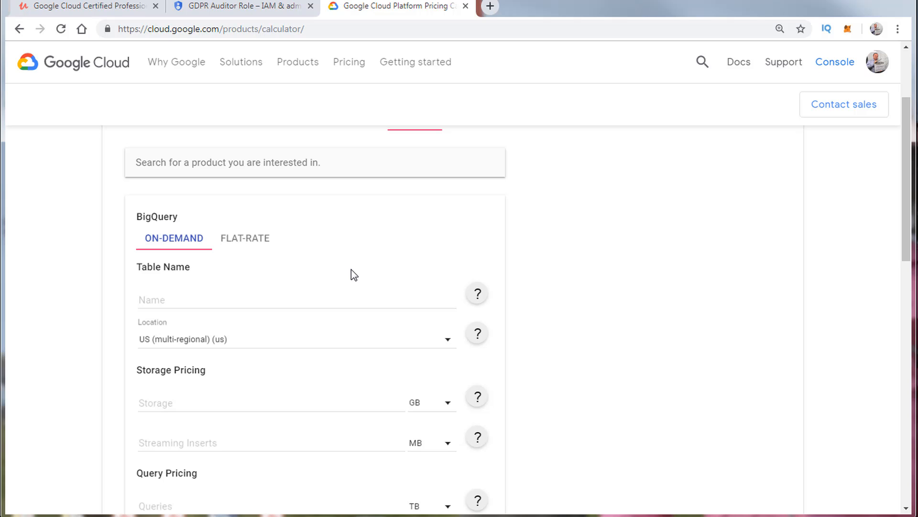
mouse_move(135, 255)
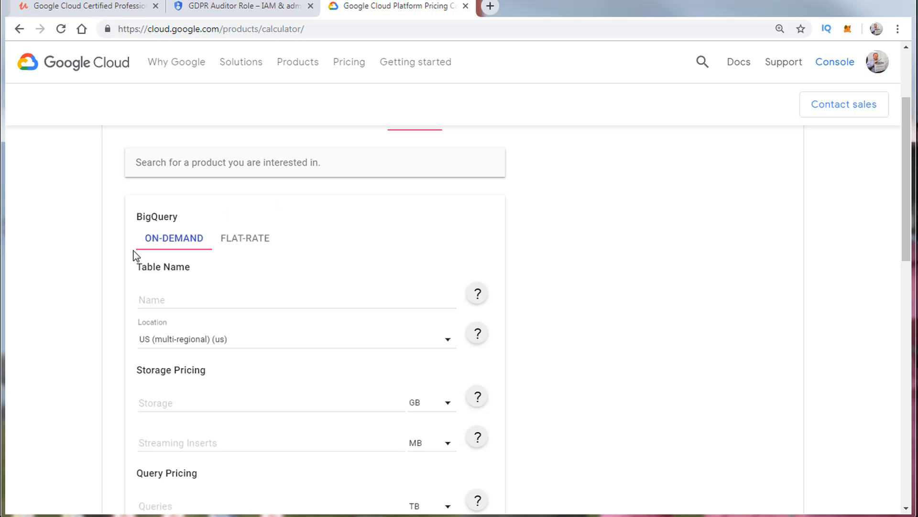
scroll("down", 3)
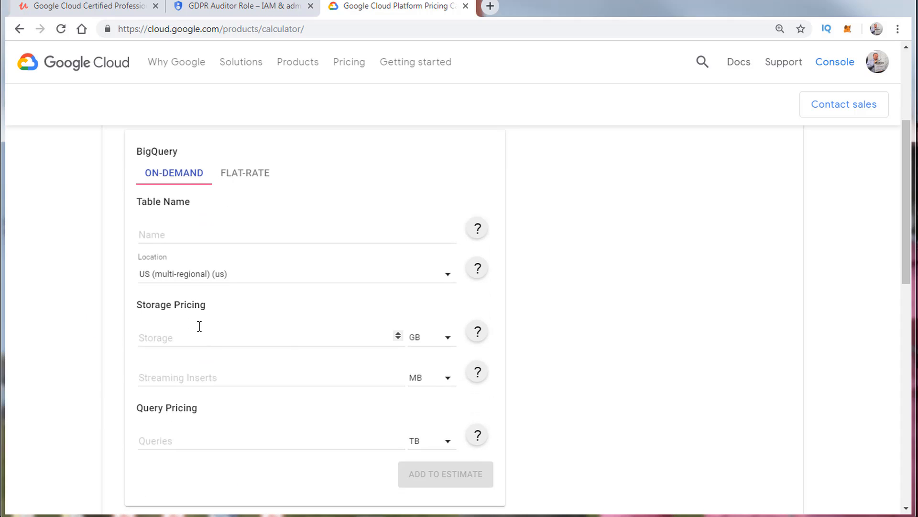
mouse_move(193, 344)
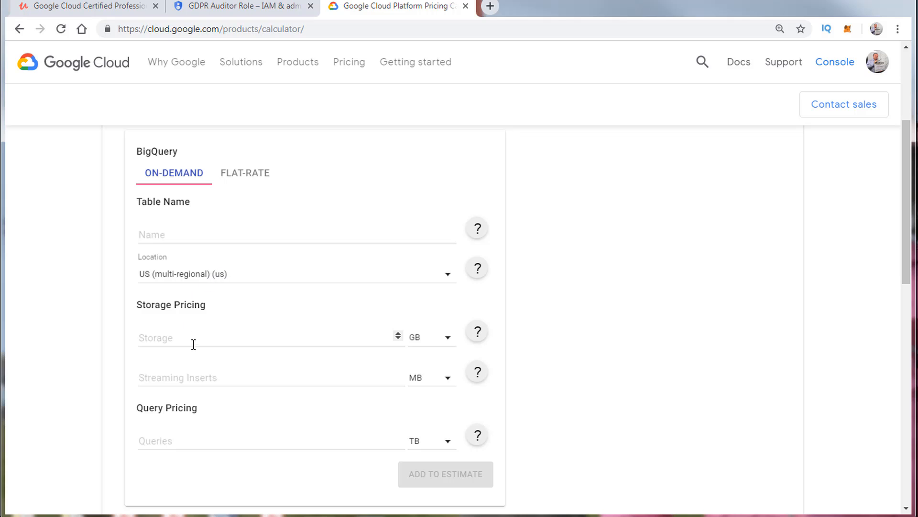
mouse_move(260, 421)
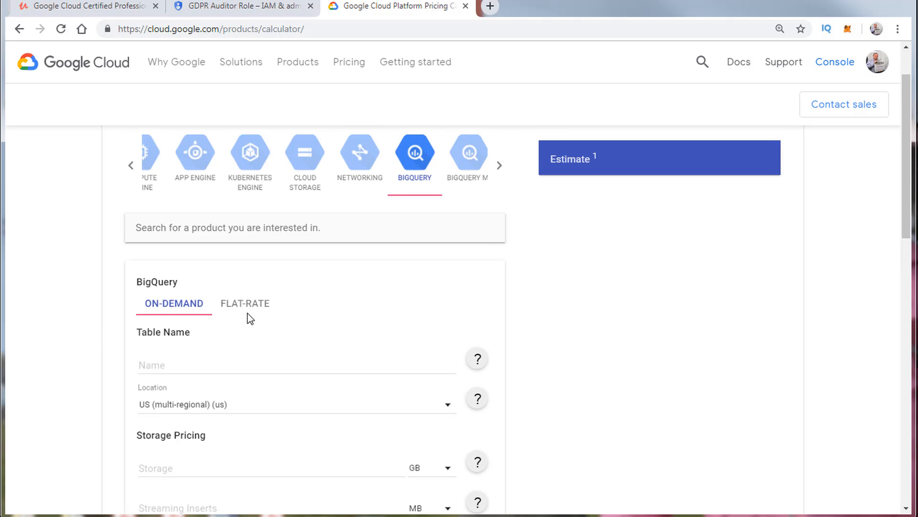
Show the BigQuery flat-rate form with the FlatRate-40 plan and 2000 slots.
left_click(245, 303)
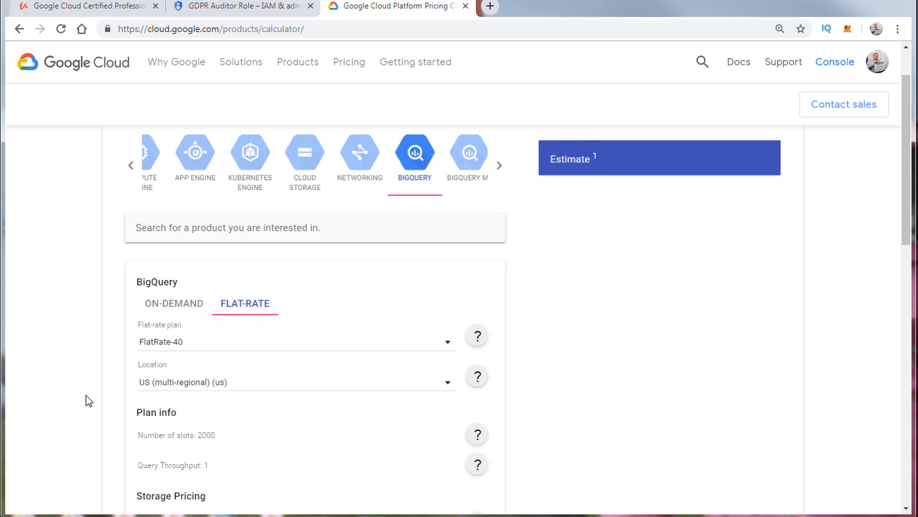
scroll("down", 3)
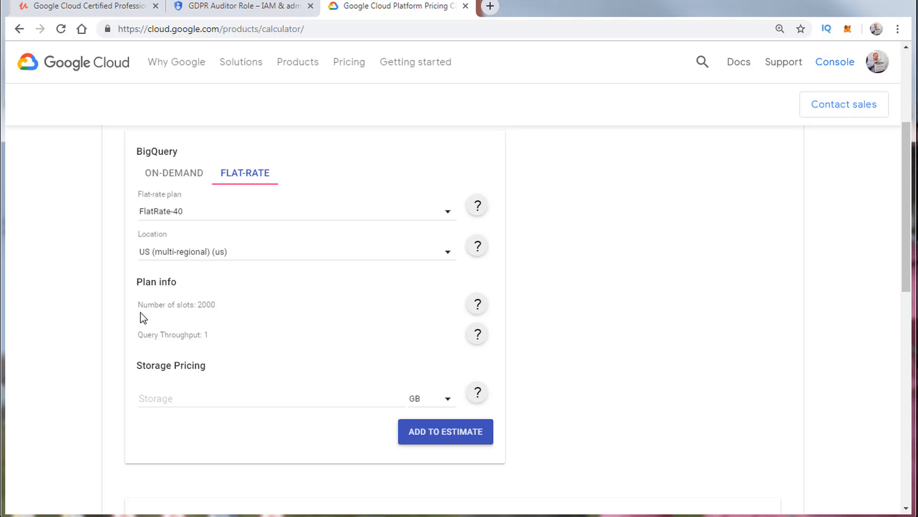
mouse_move(417, 229)
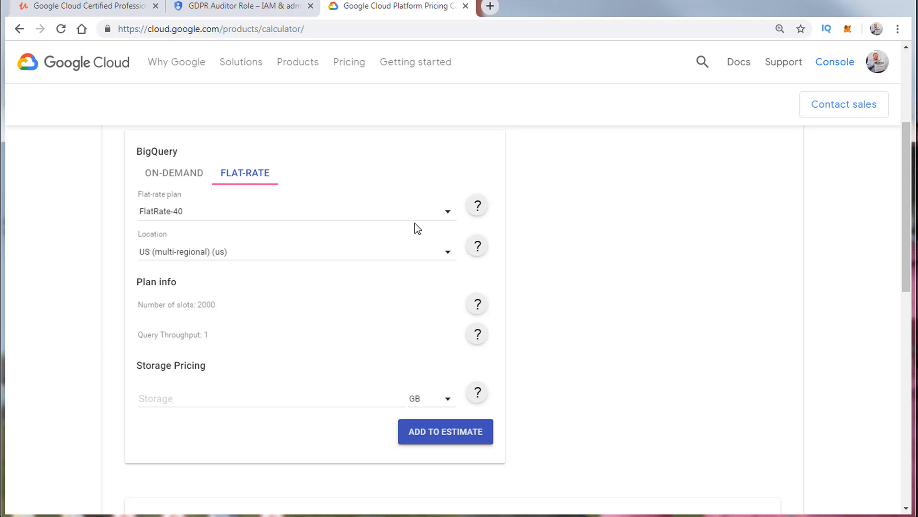
mouse_move(477, 206)
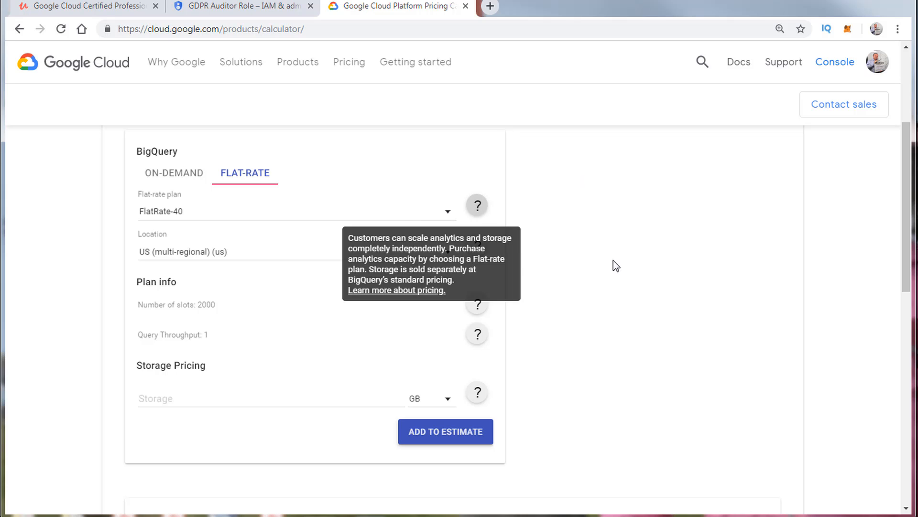
mouse_move(584, 267)
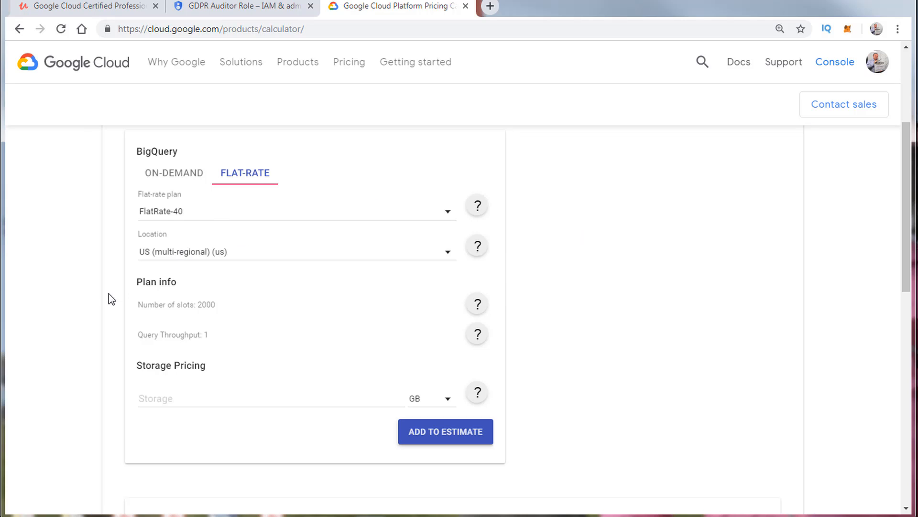
mouse_move(110, 298)
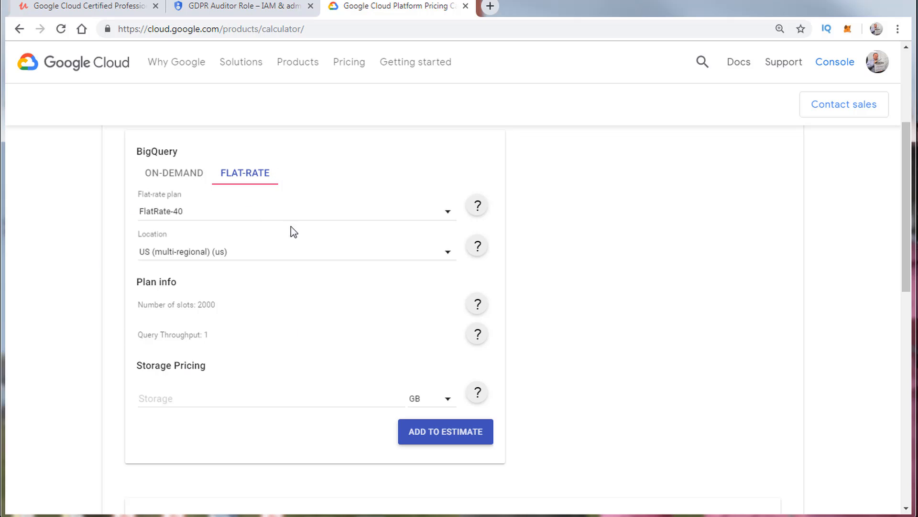
mouse_move(84, 320)
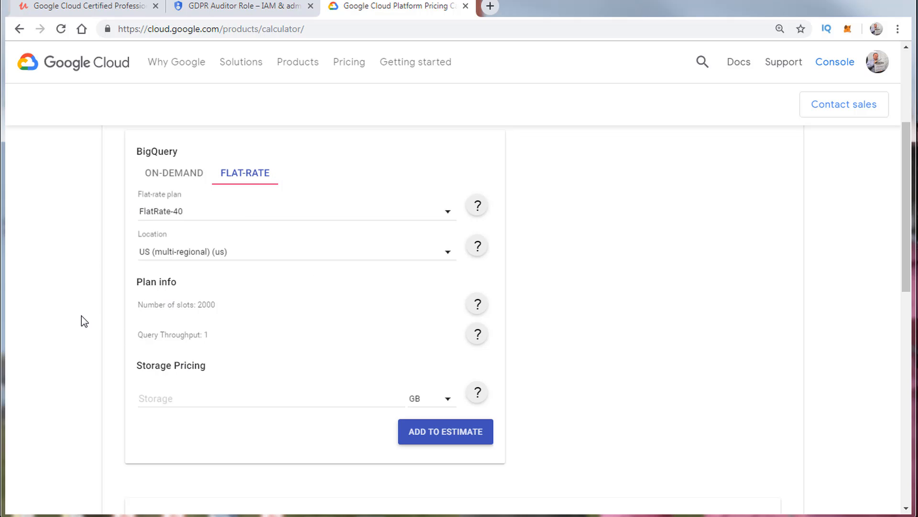
left_click(270, 398)
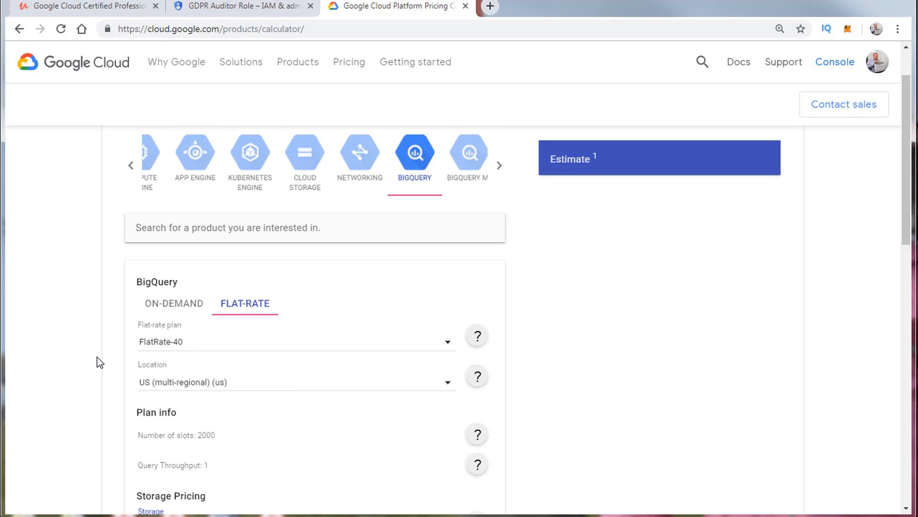
scroll("down", 3)
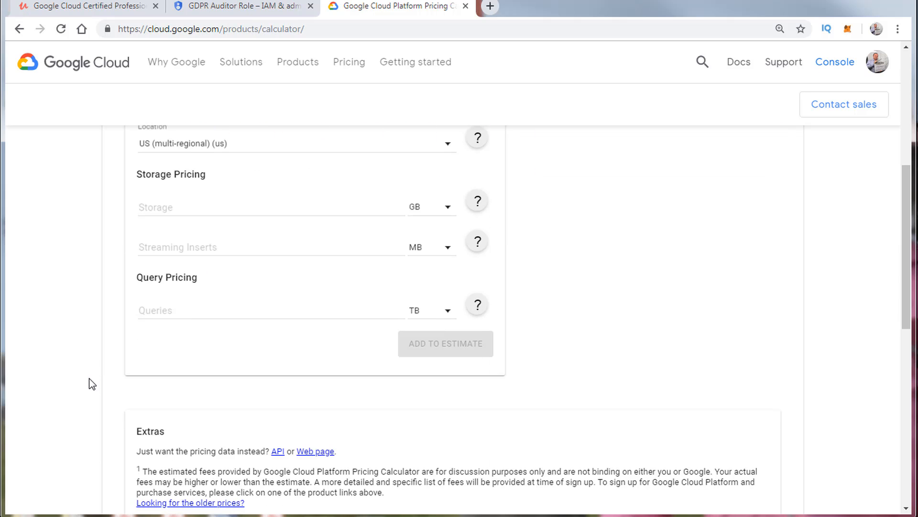
scroll("up", 3)
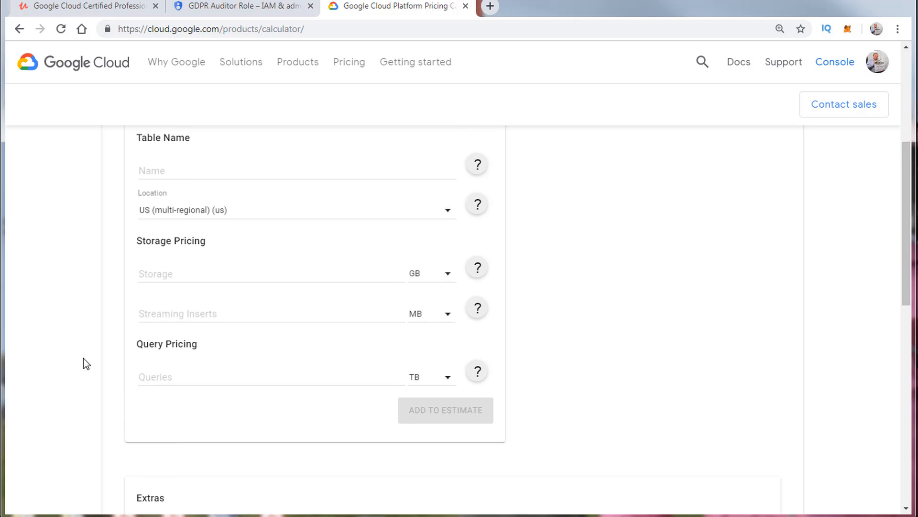
scroll("up", 3)
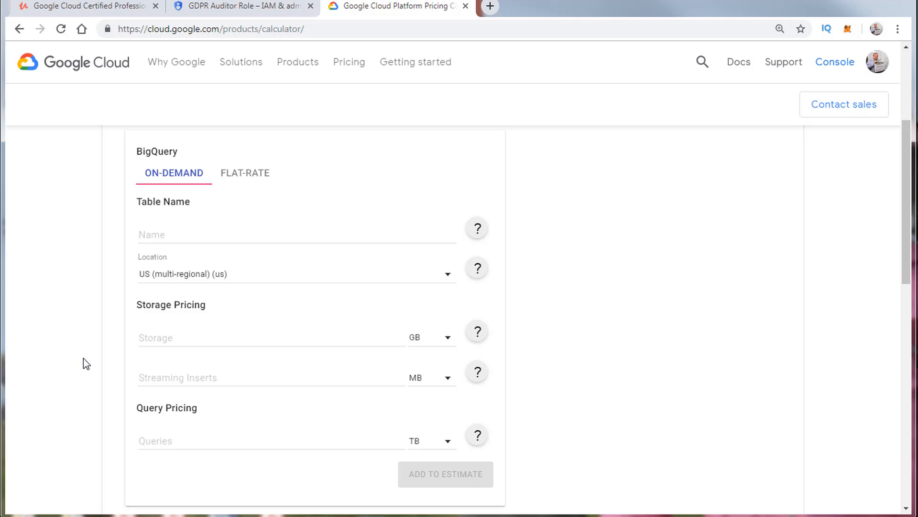
left_click(245, 173)
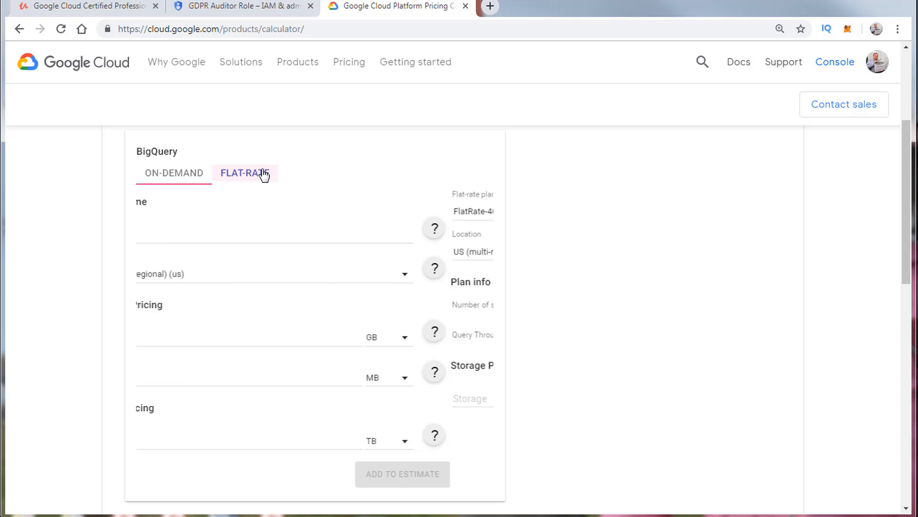
left_click(245, 173)
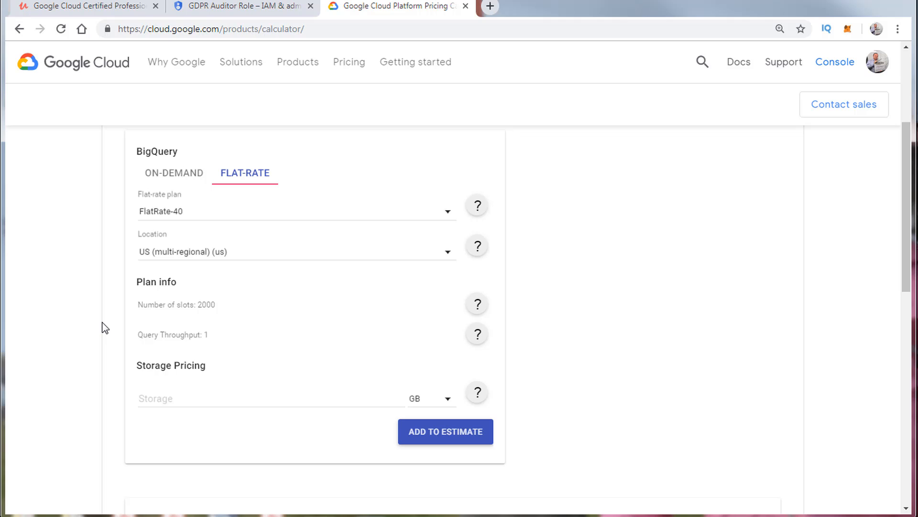
mouse_move(277, 326)
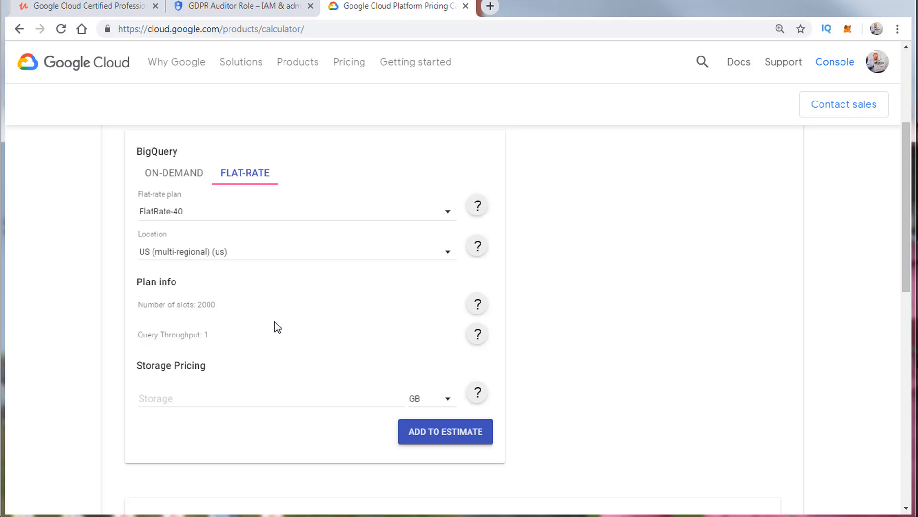
Return to the BigQuery on-demand form with storage, streaming and query fields.
left_click(174, 173)
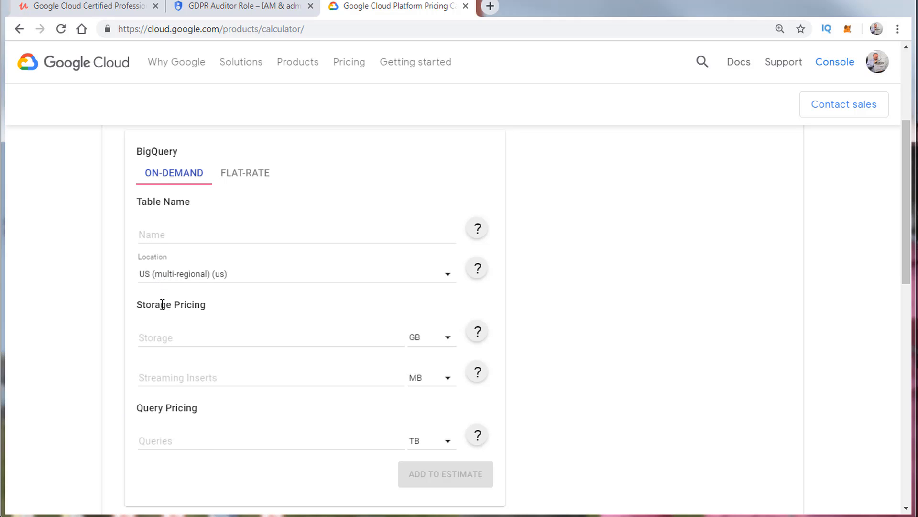
mouse_move(107, 324)
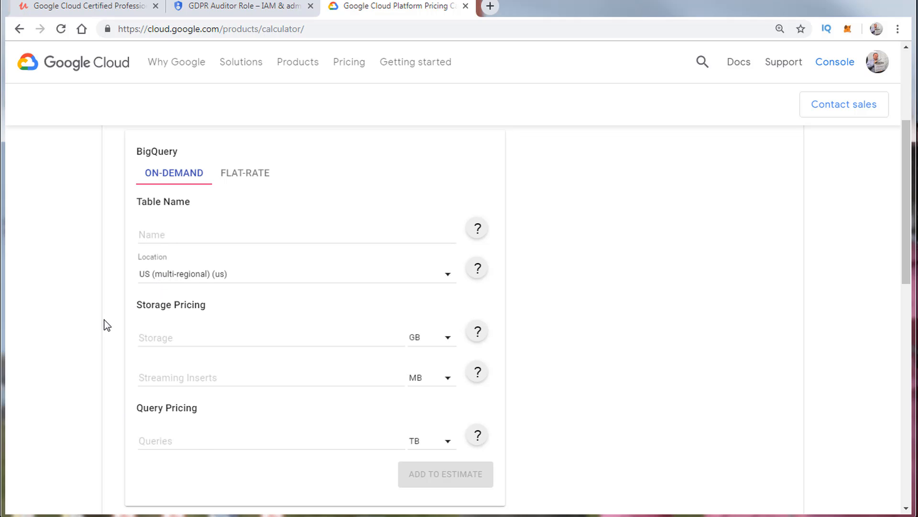
mouse_move(113, 311)
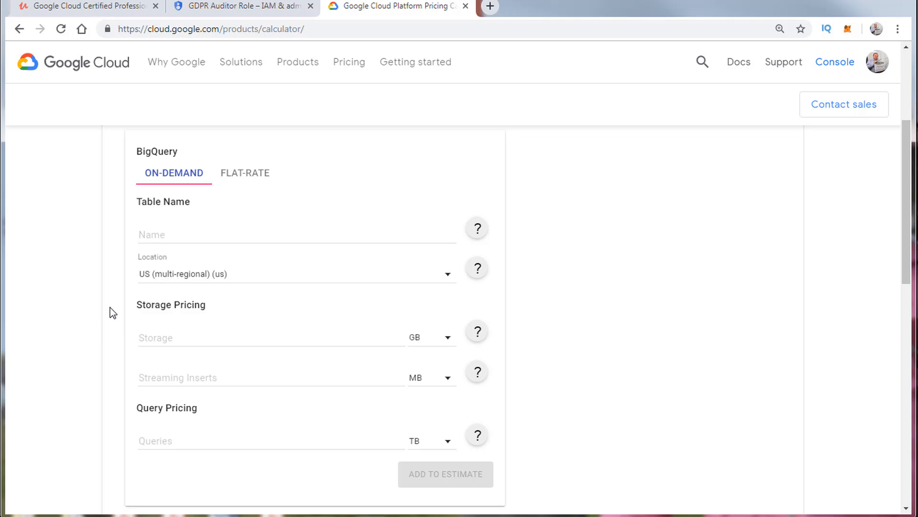